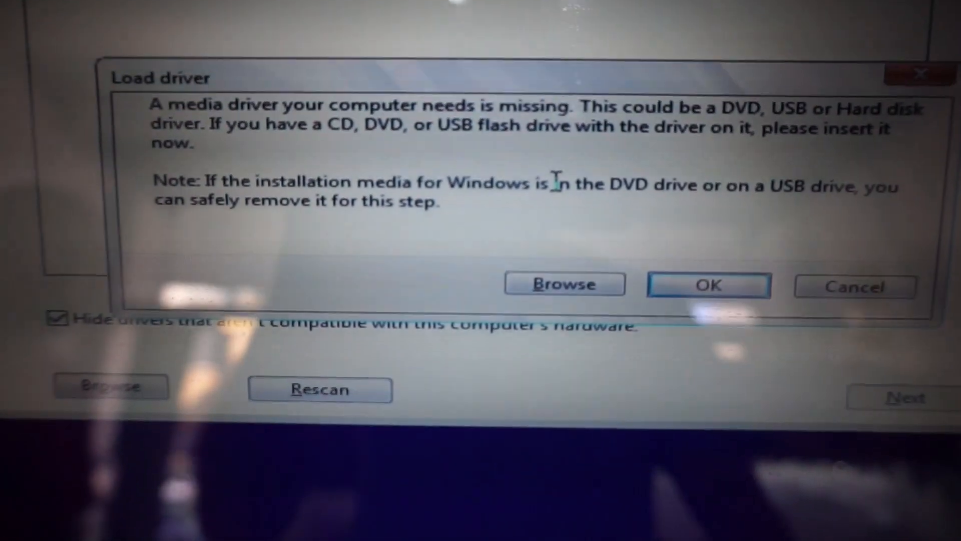
Step: Dismiss the missing media driver error message in Windows Setup
{"action": "left_click", "coordinate": [708, 283]}
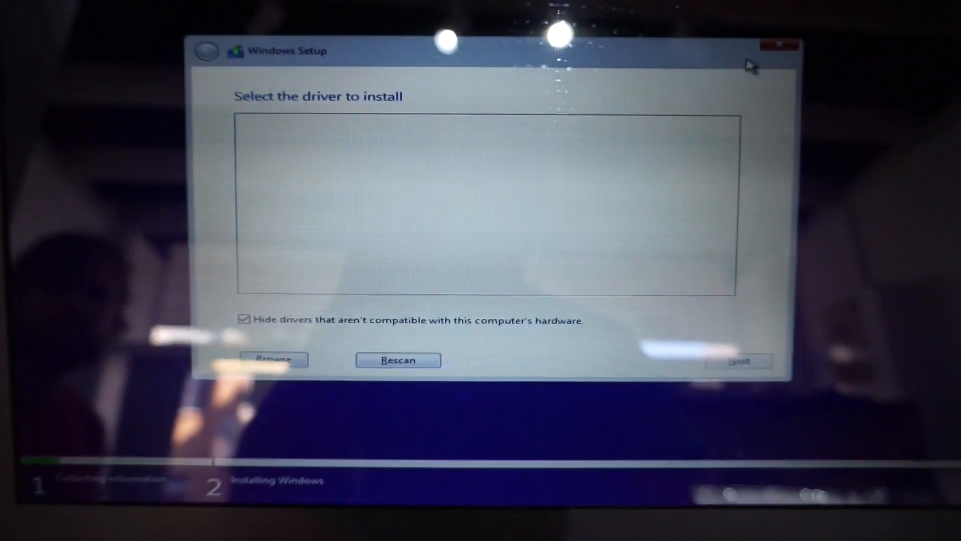
Step: Restart installation, skip the product key, and continue with Windows 10 Home as the edition
{"action": "left_click", "coordinate": [779, 45]}
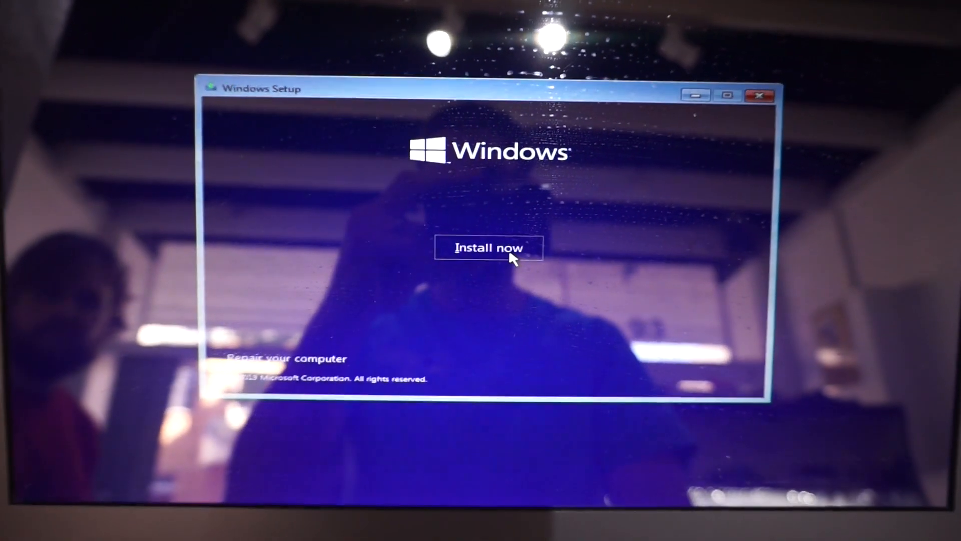
{"action": "left_click", "coordinate": [489, 247]}
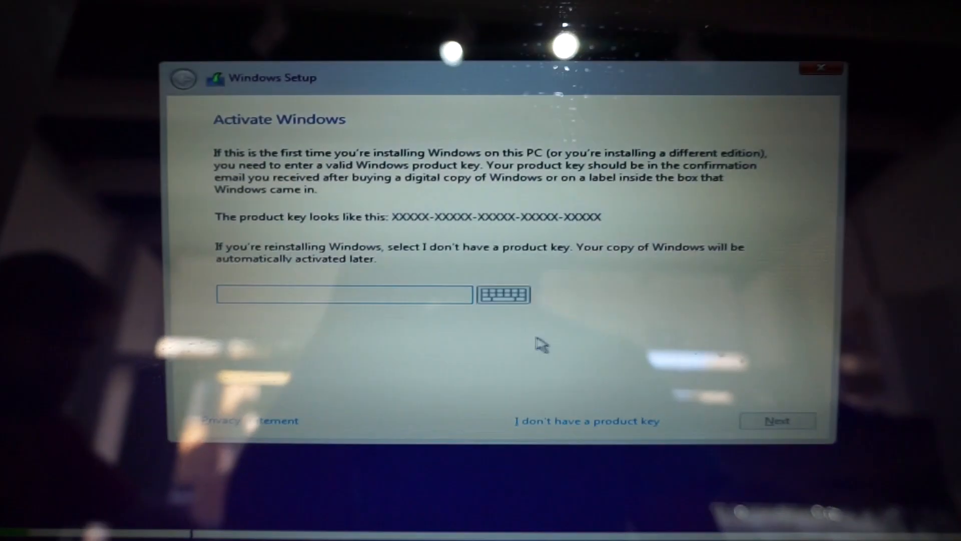
{"action": "left_click", "coordinate": [586, 420]}
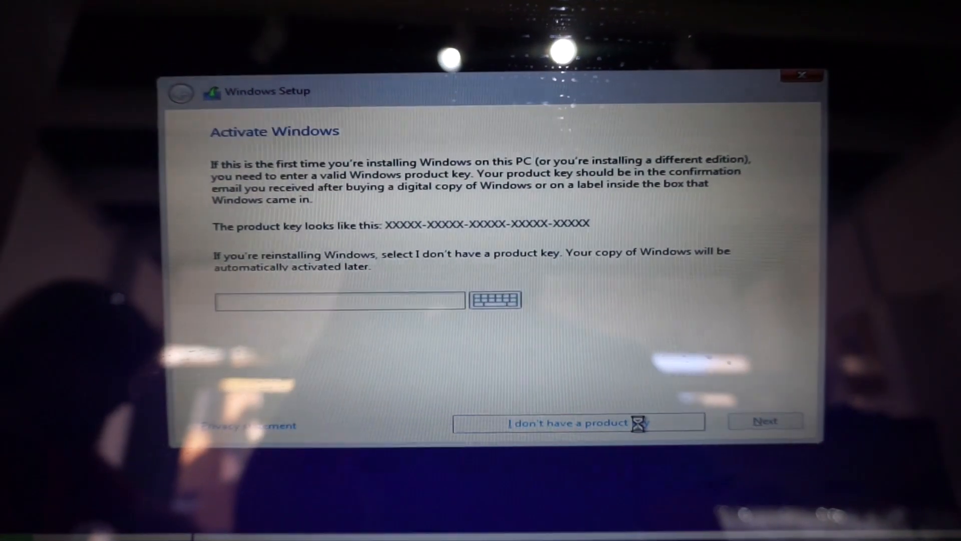
{"action": "left_click", "coordinate": [568, 423]}
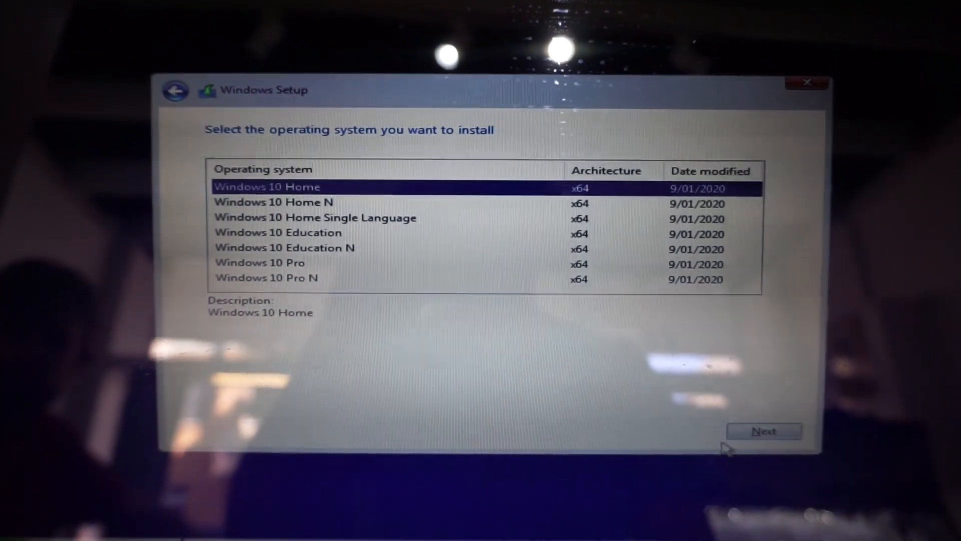
{"action": "left_click", "coordinate": [764, 431]}
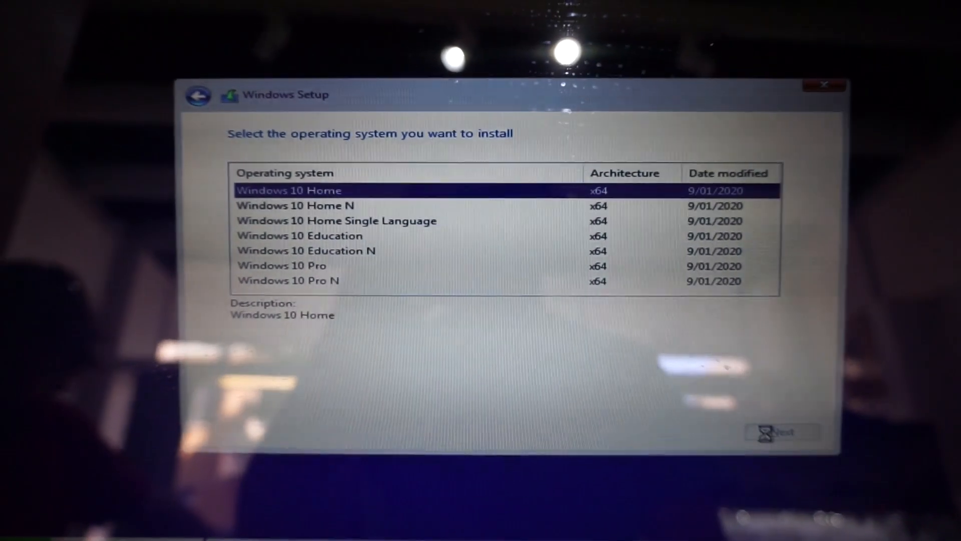